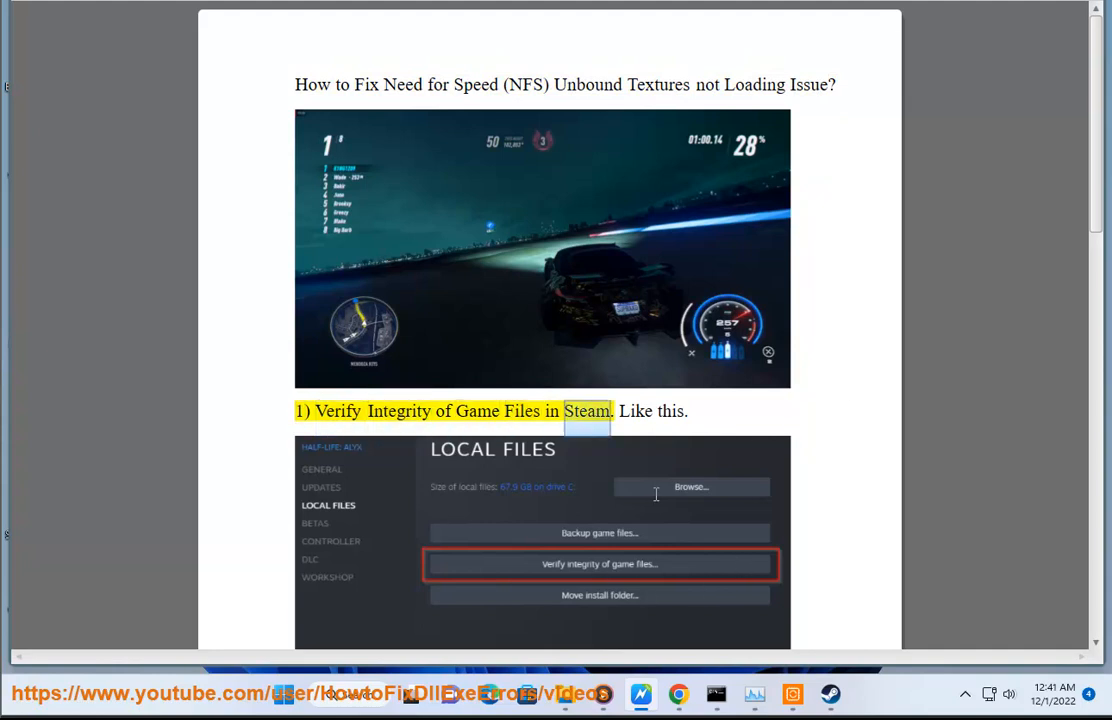
# Step: Move down the guide through fixes 2 onward, confirming the Steam permission prompt
pyautogui.scroll(-3)
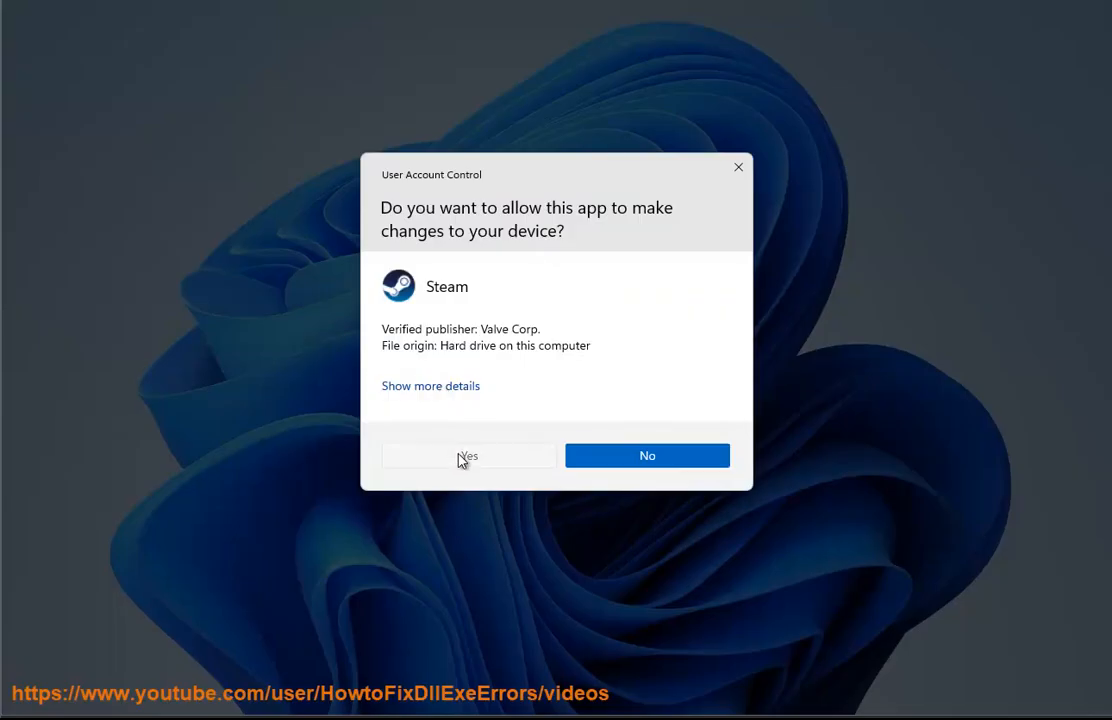
pyautogui.click(468, 456)
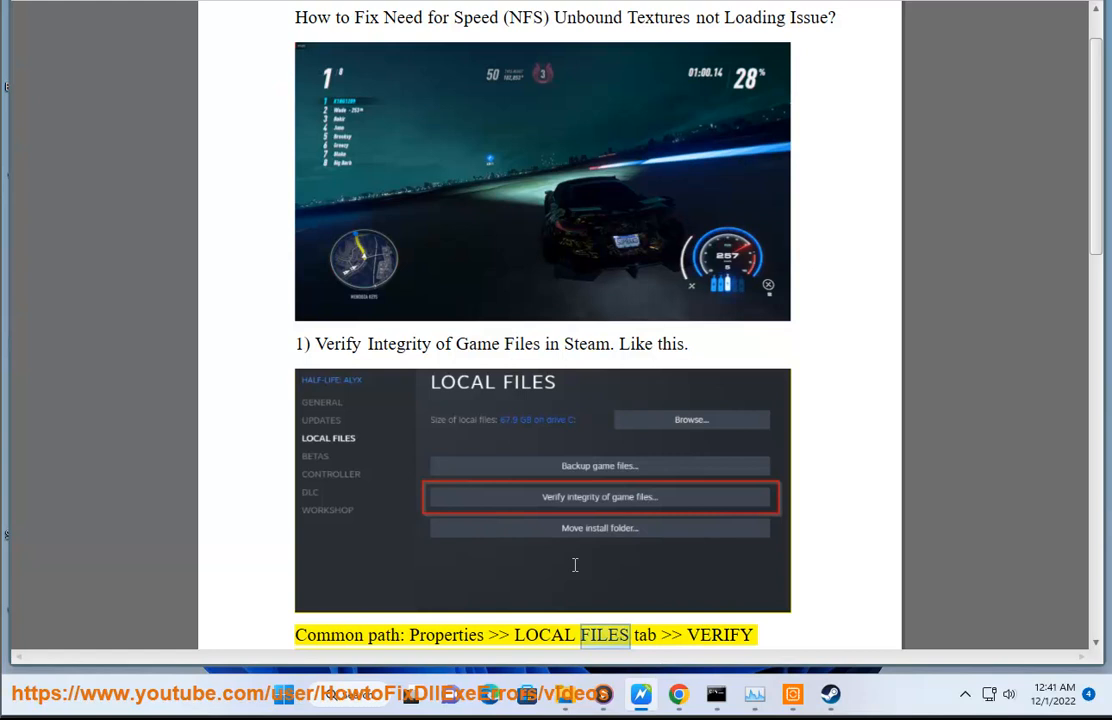
pyautogui.scroll(-3)
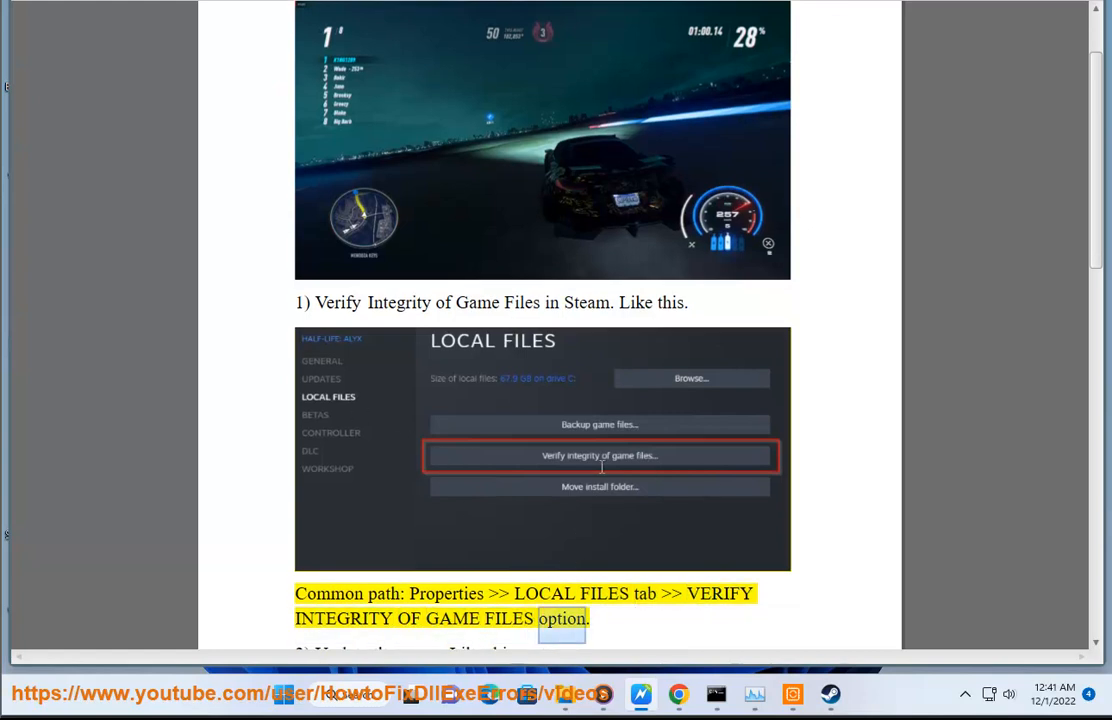
pyautogui.scroll(-3)
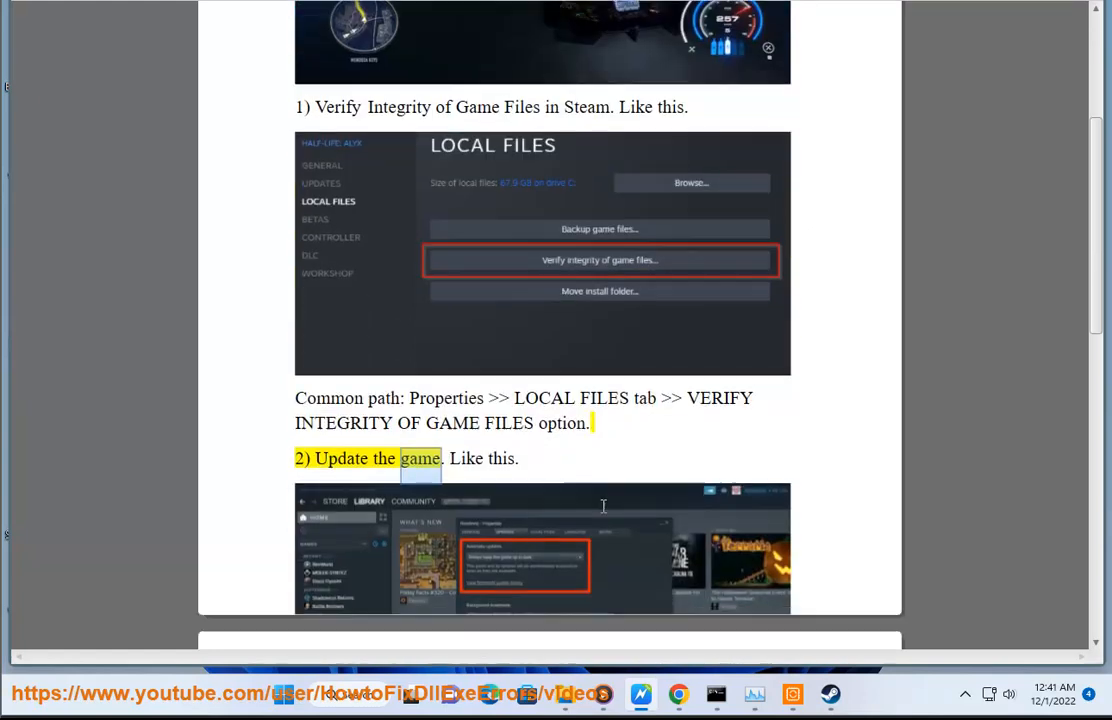
pyautogui.scroll(-3)
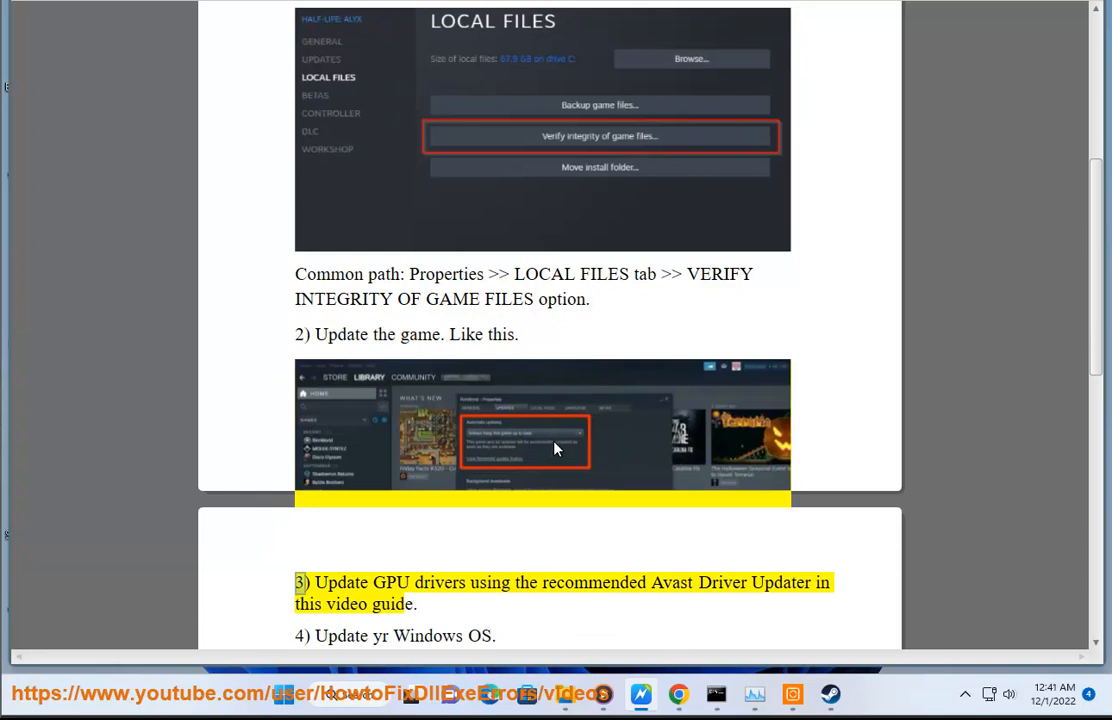
# Step: Reach fix 7 about deleting saved progress and highlight its text
pyautogui.click(792, 694)
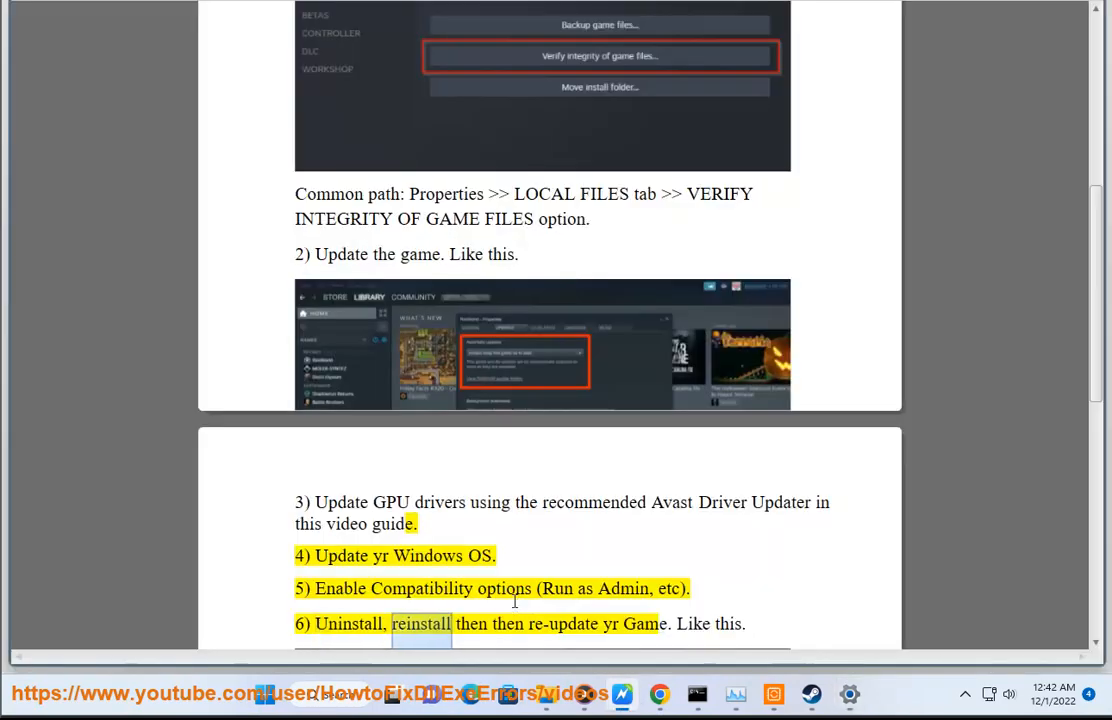
pyautogui.scroll(-3)
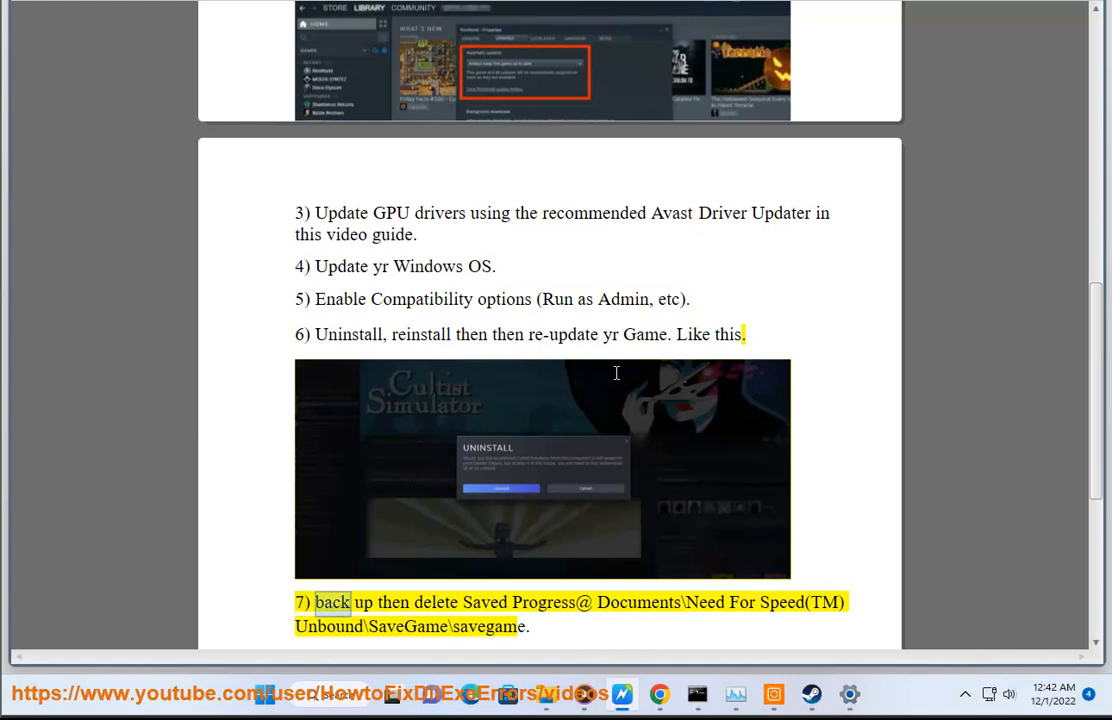
pyautogui.moveTo(316, 266); pyautogui.dragTo(516, 310)
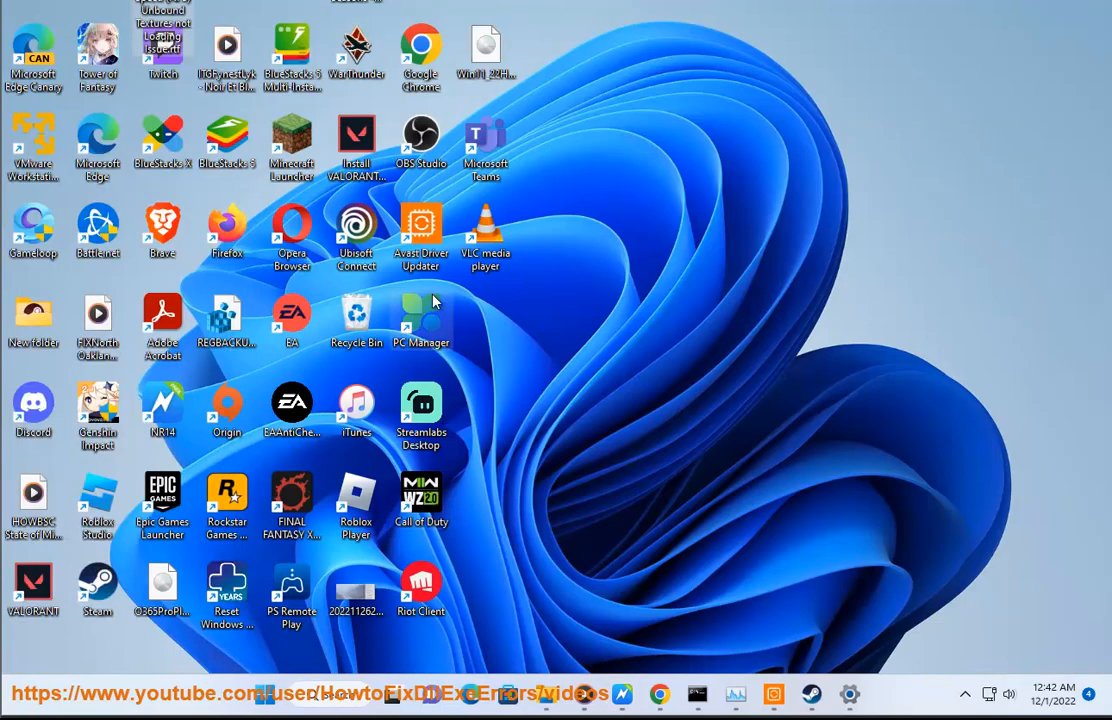
pyautogui.moveTo(100, 584)
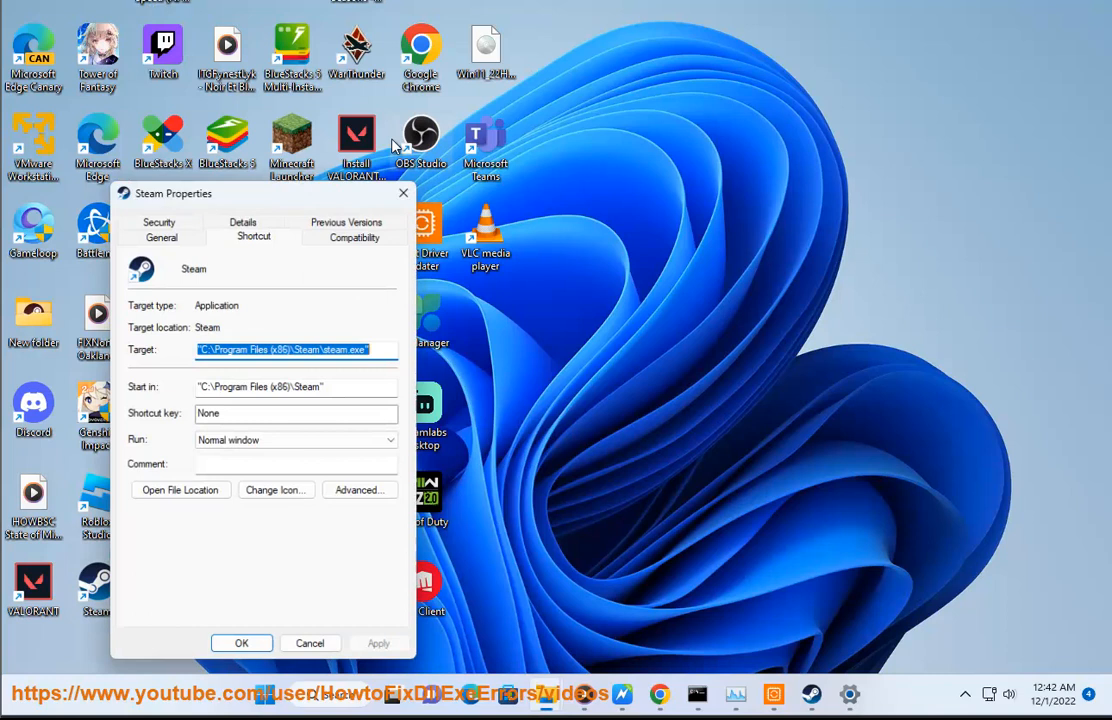
# Step: In Steam's shortcut Properties, enable Run in compatibility mode for Windows 8
pyautogui.click(356, 232)
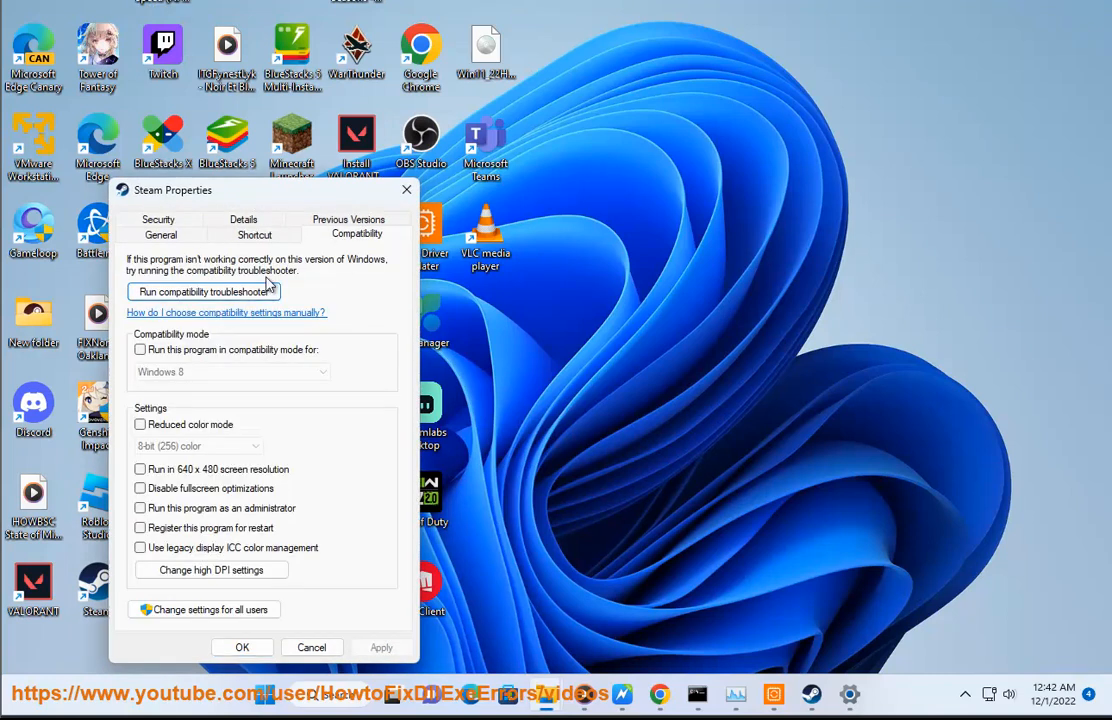
pyautogui.click(230, 370)
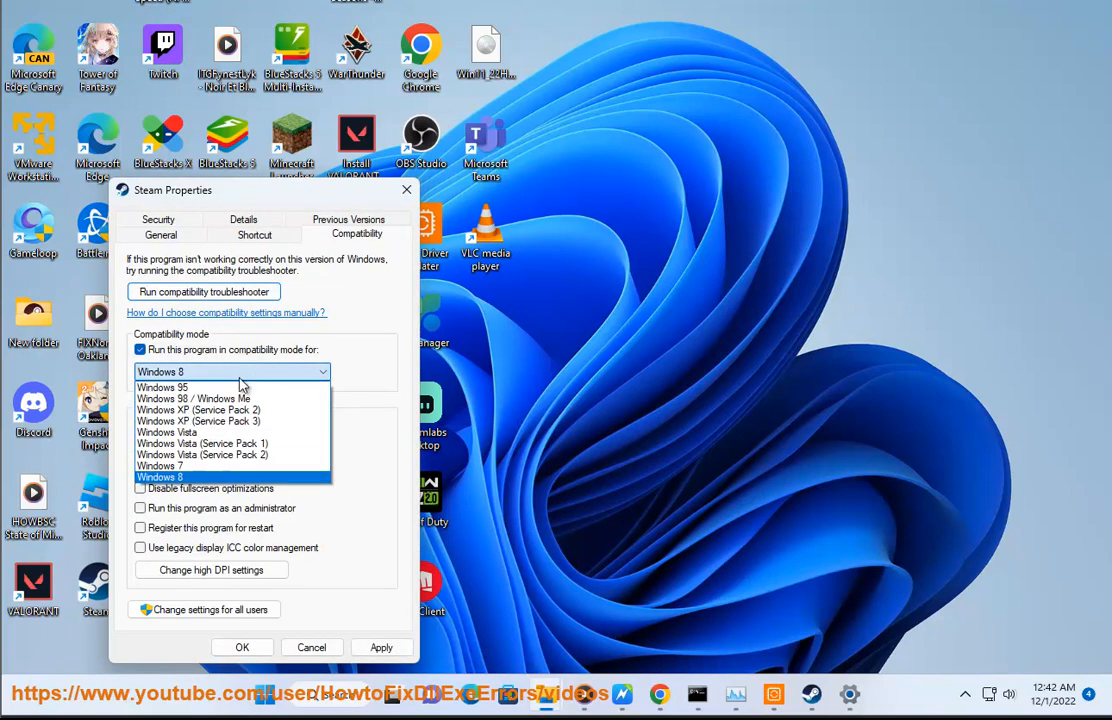
pyautogui.click(160, 476)
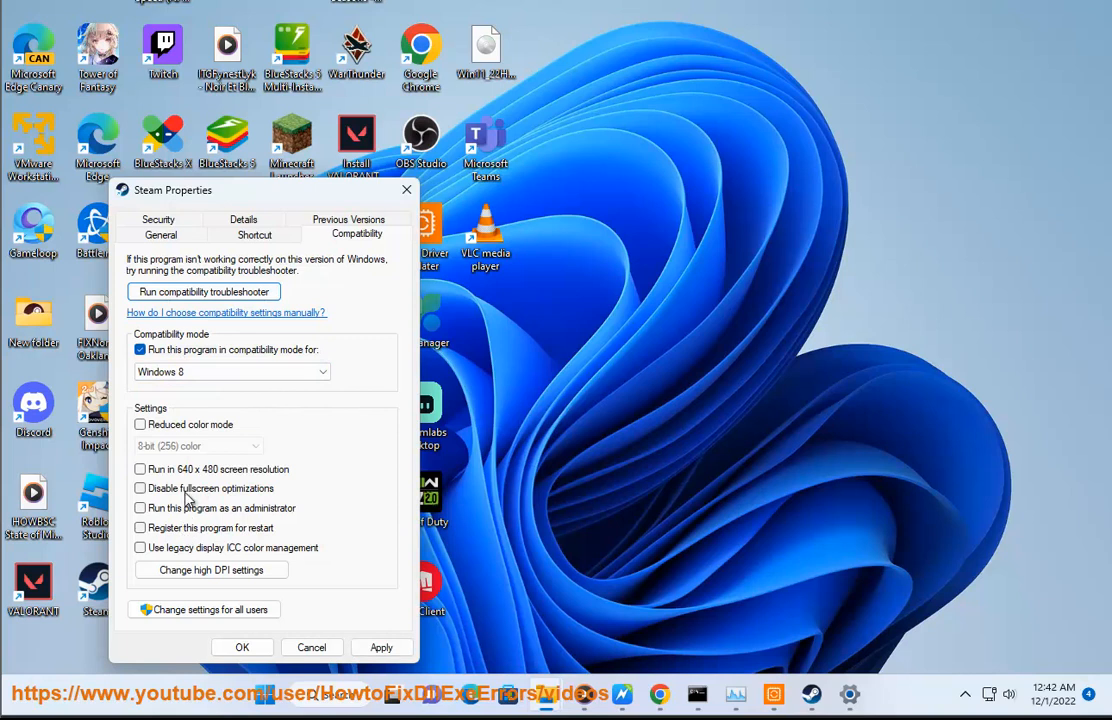
pyautogui.click(140, 508)
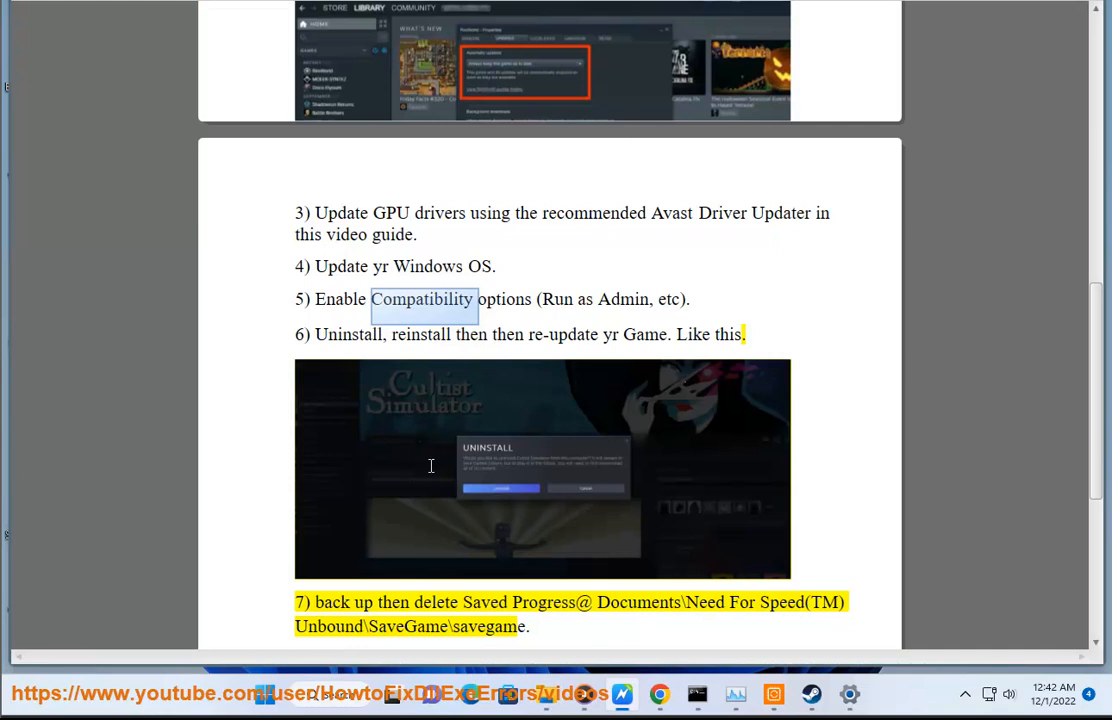
pyautogui.moveTo(684, 502)
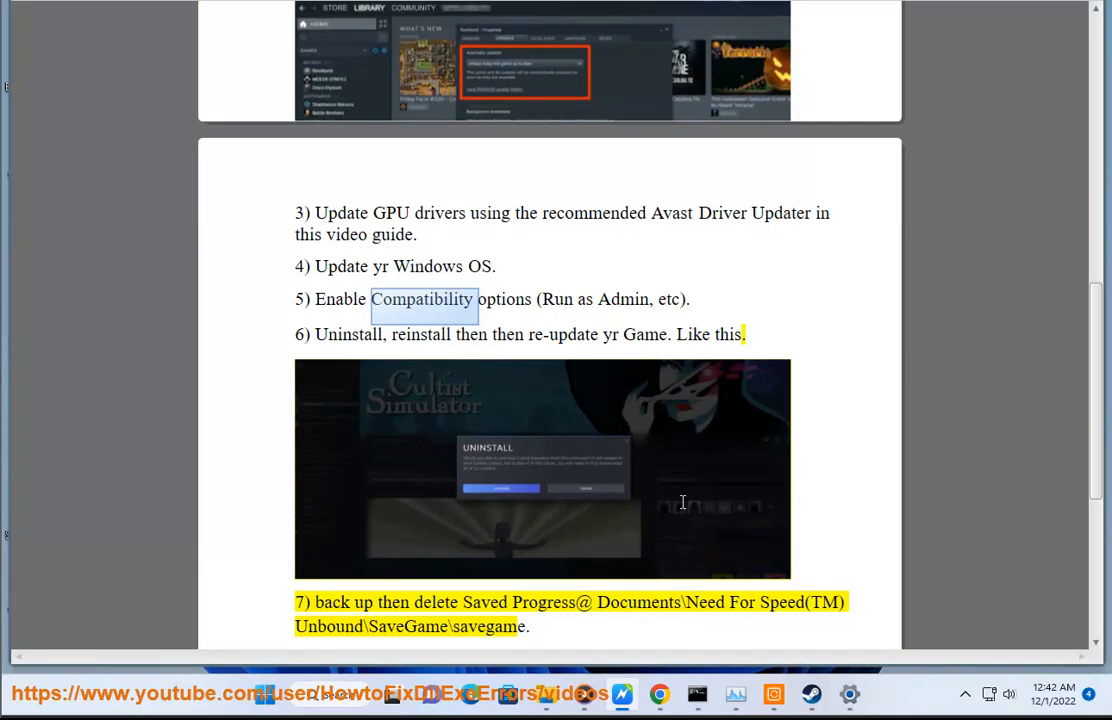